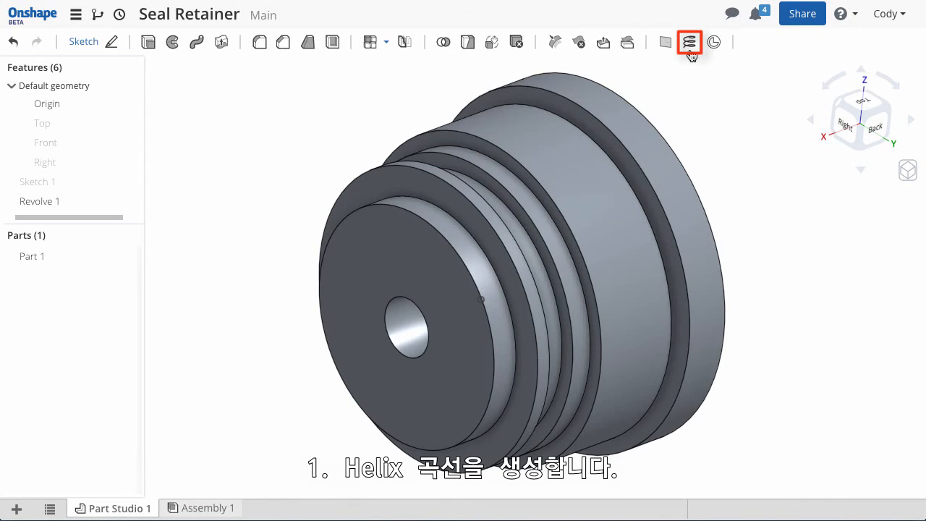
- Create a clockwise helix on the Revolve 1 face with a 1/12 in pitch
left_click(690, 41)
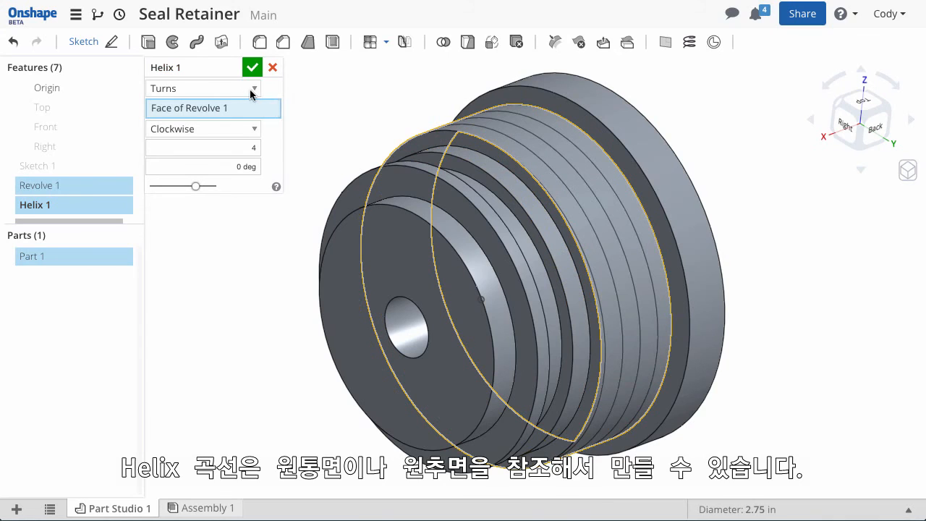
left_click(203, 88)
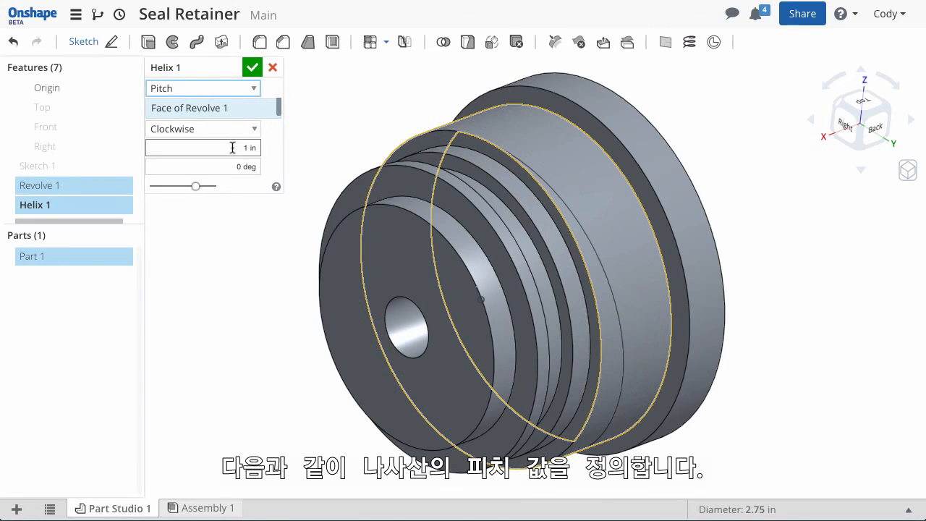
type("1/12)")
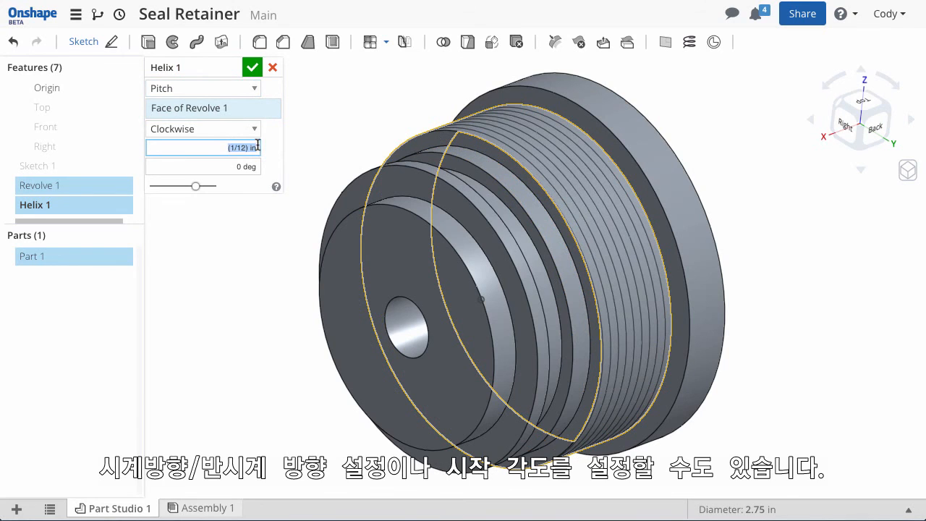
left_click(202, 128)
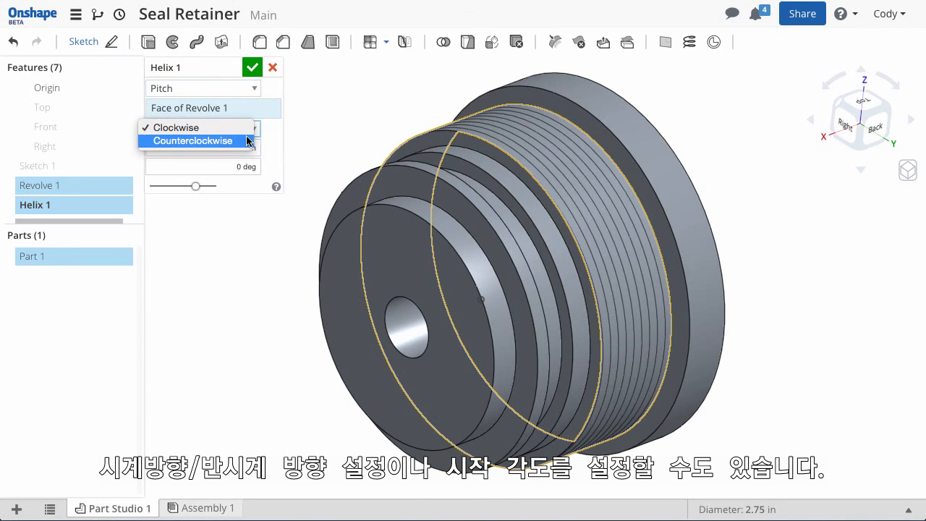
left_click(173, 127)
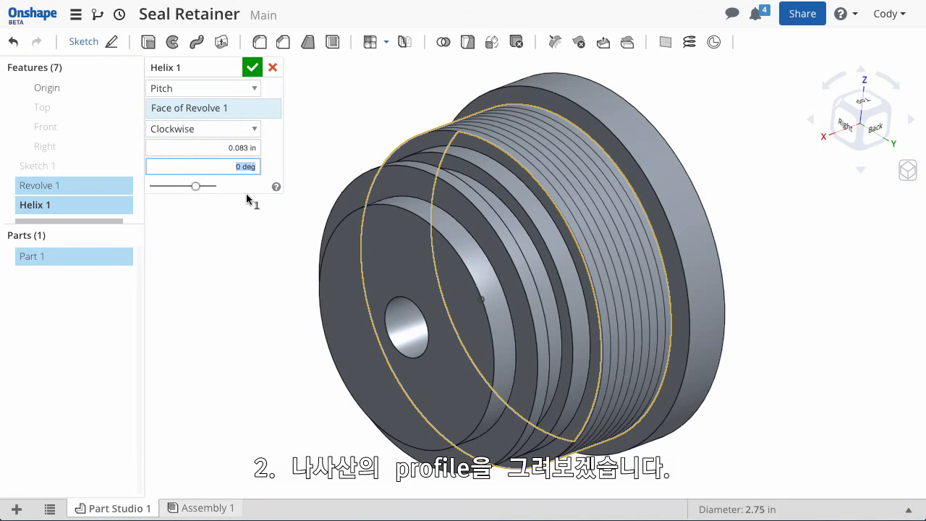
- Confirm the helix feature before sketching the thread profile
left_click(252, 67)
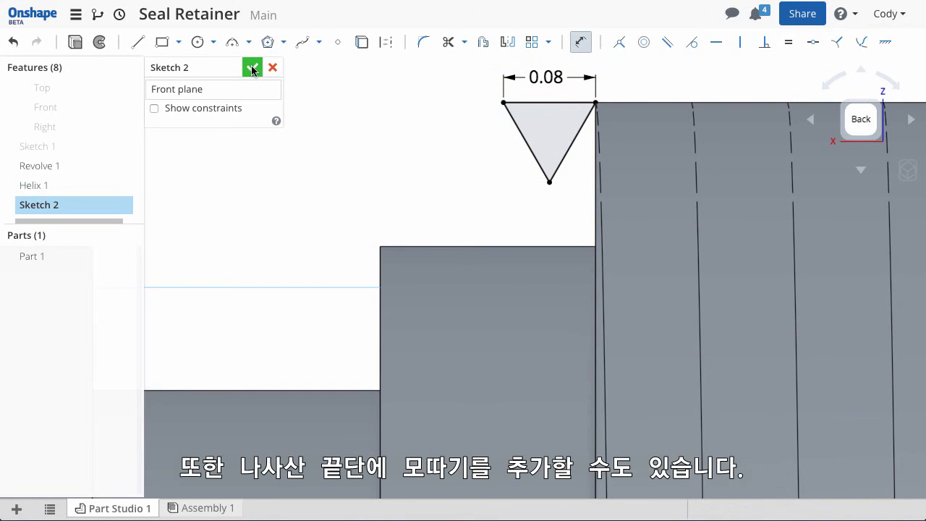
- Finish the profile sketch and chamfer both thread end edges by 0.08 in
left_click(252, 67)
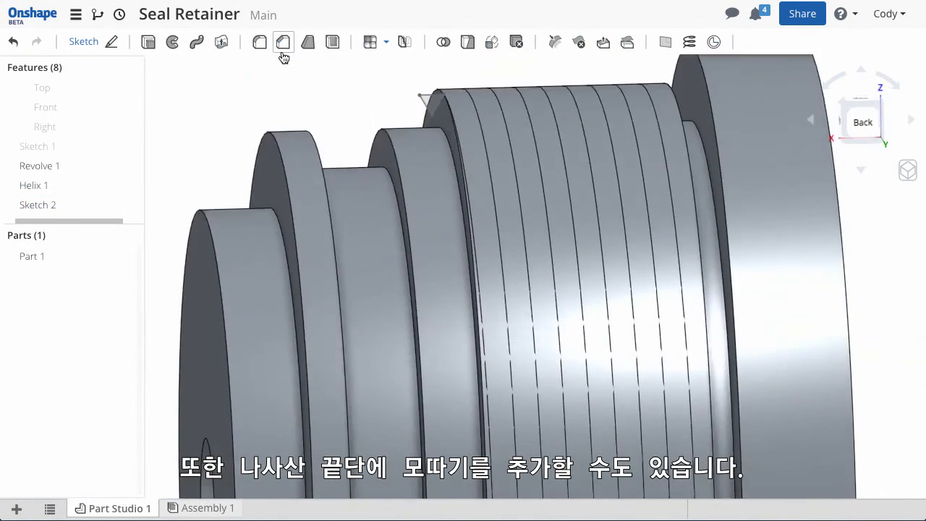
left_click(283, 41)
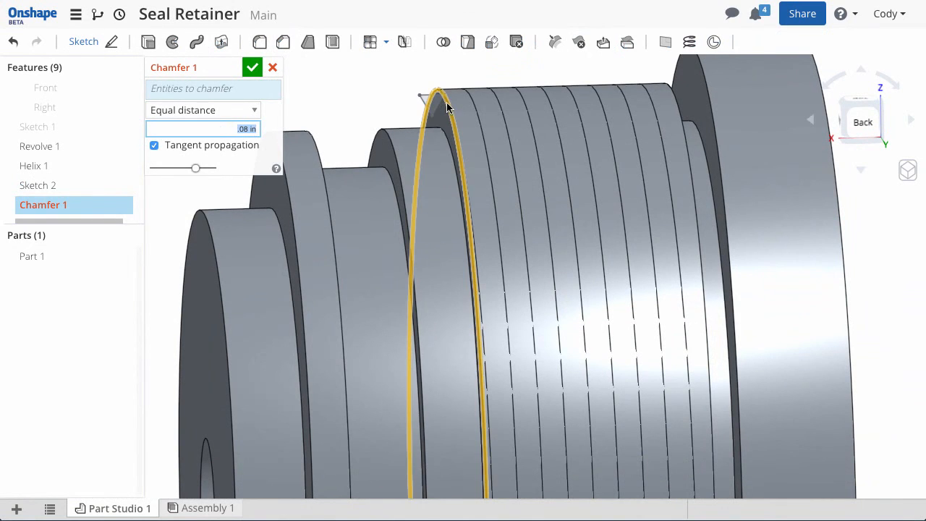
left_click(666, 94)
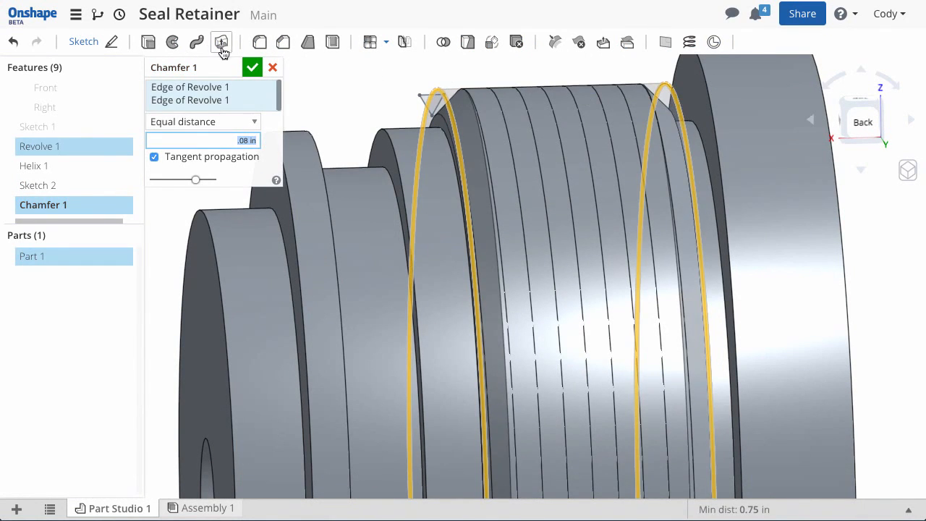
left_click(252, 67)
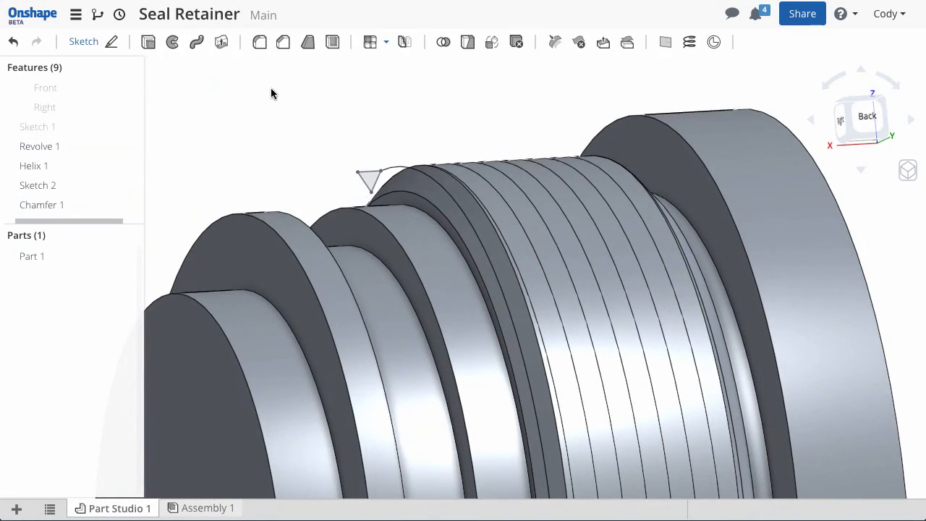
- Start a Sweep feature set to remove material
left_click(197, 41)
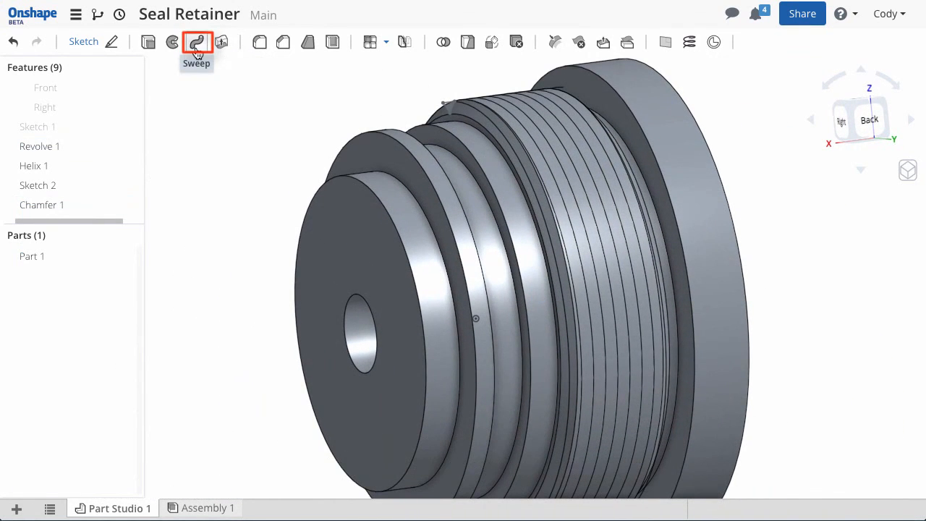
left_click(197, 41)
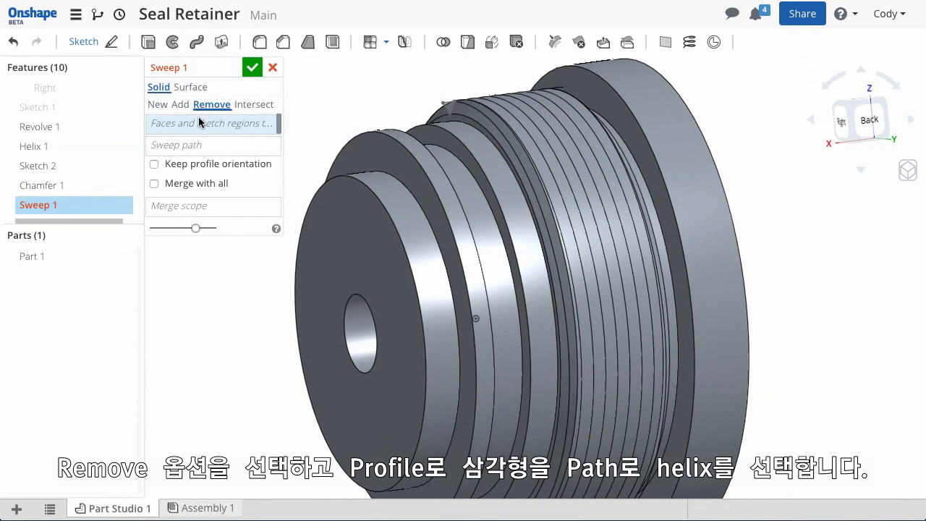